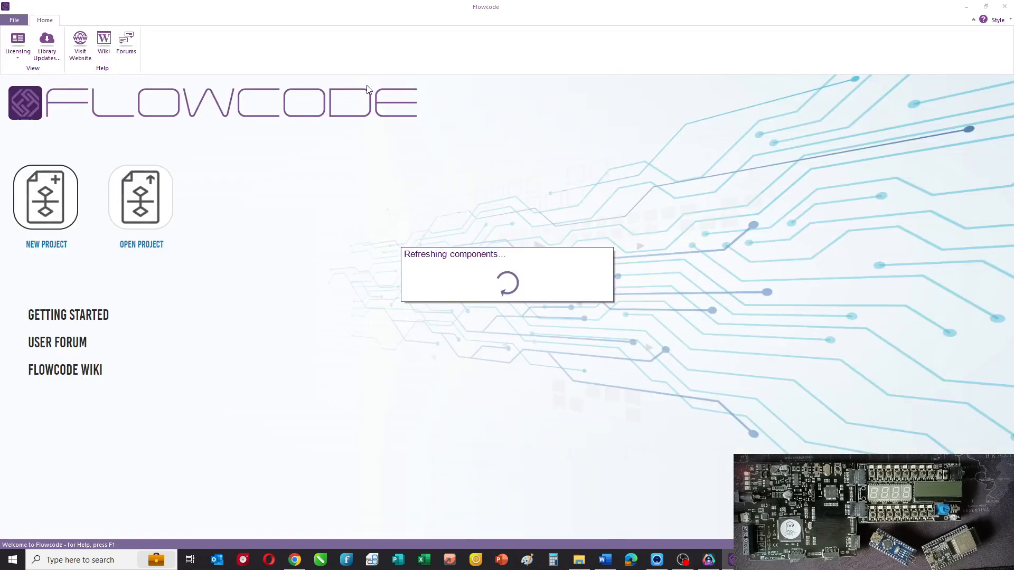
# Start a new Flowcode project targeting the PIC16F18877.
pyautogui.click(45, 197)
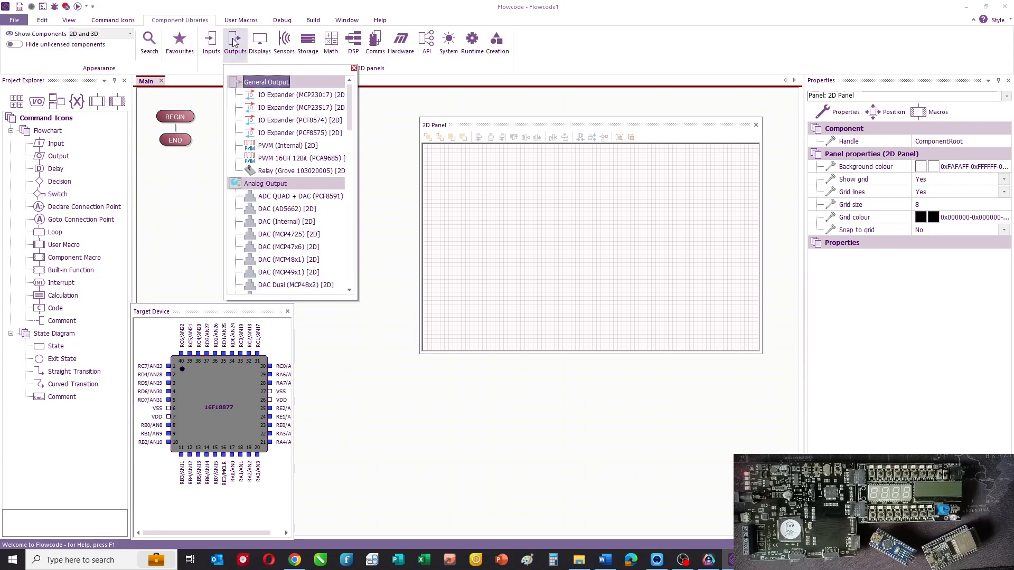
# Place the eight-LED array on the 2D panel and set its port to PORTB.
pyautogui.scroll(-3)
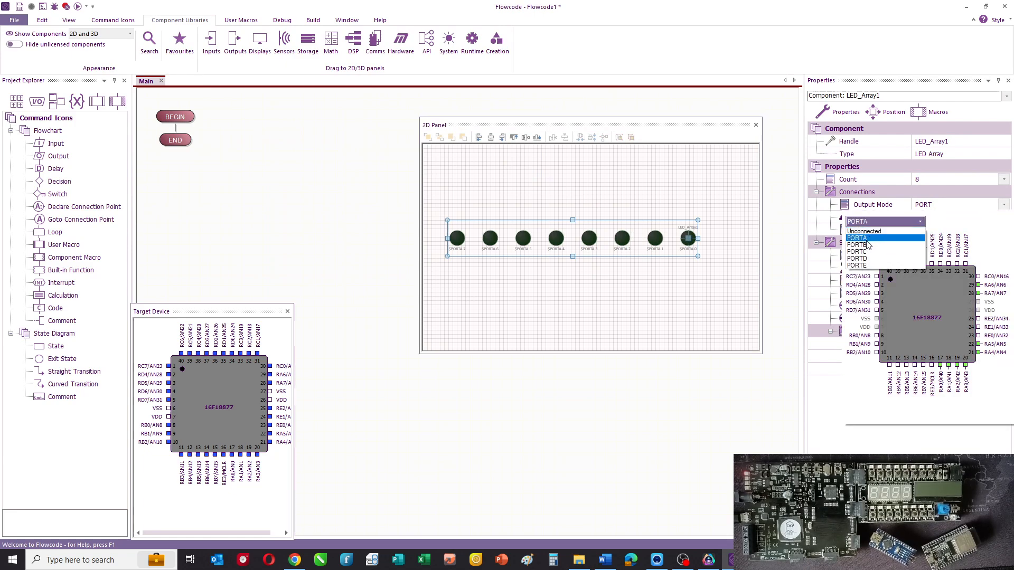
pyautogui.click(858, 246)
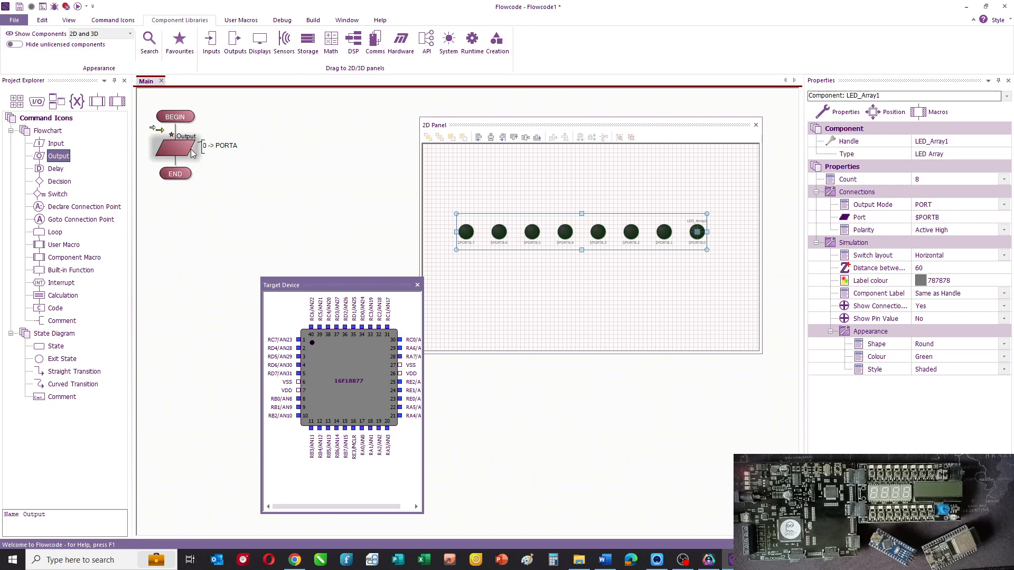
# Configure the two Output icons to send 1 then 0 to PORTB.
pyautogui.doubleClick(180, 150)
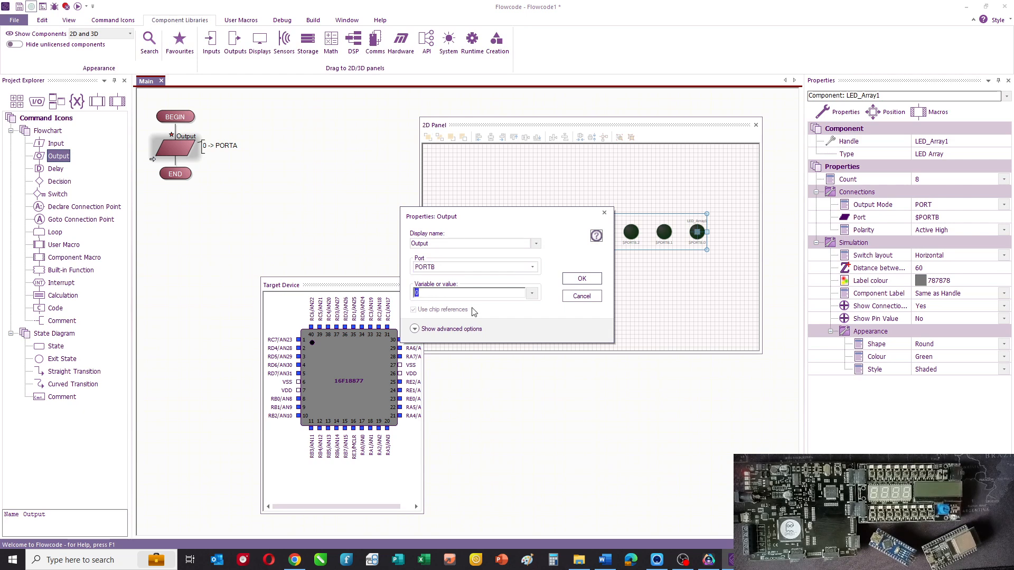
pyautogui.click(582, 279)
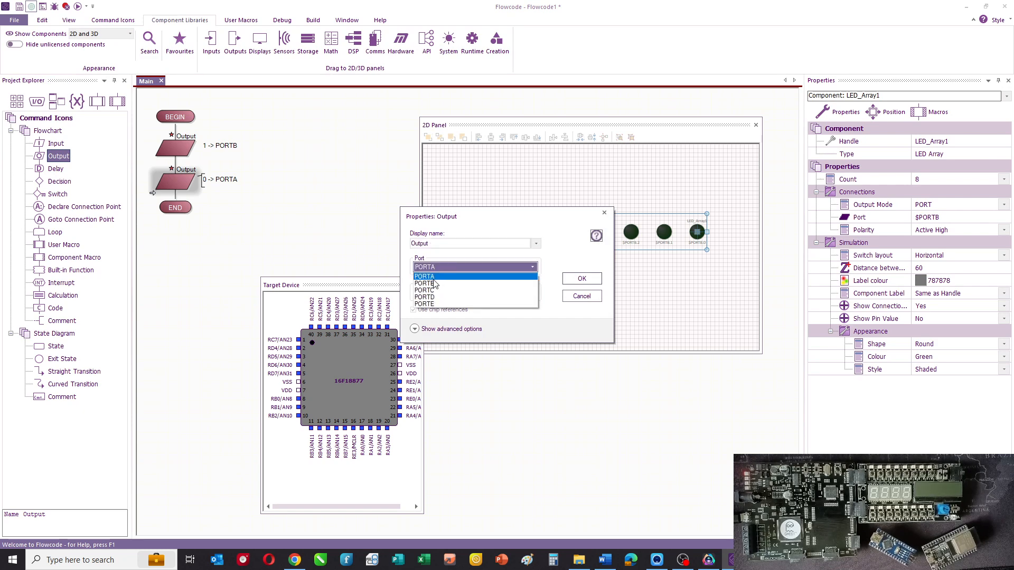
pyautogui.click(424, 283)
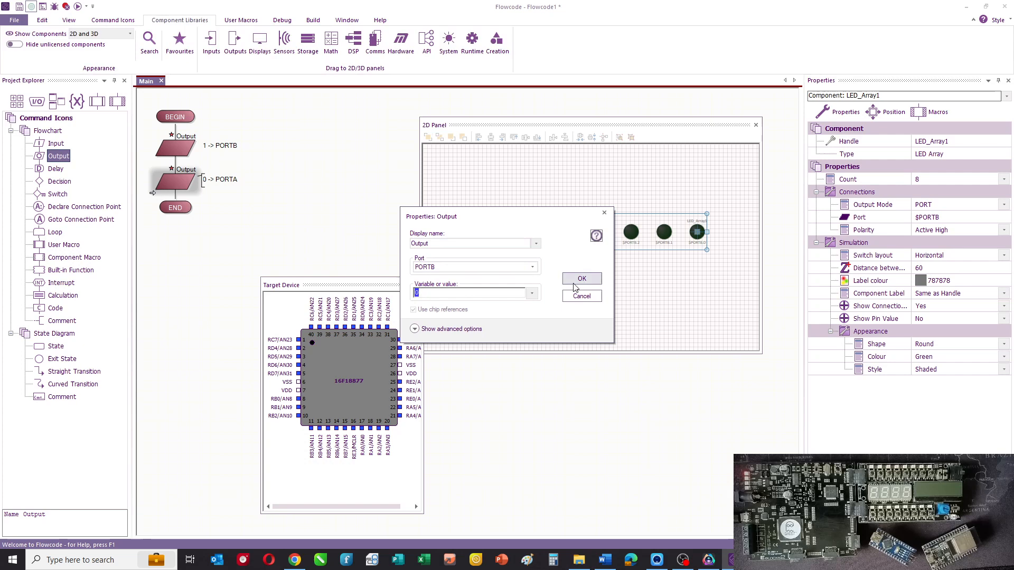
pyautogui.click(582, 278)
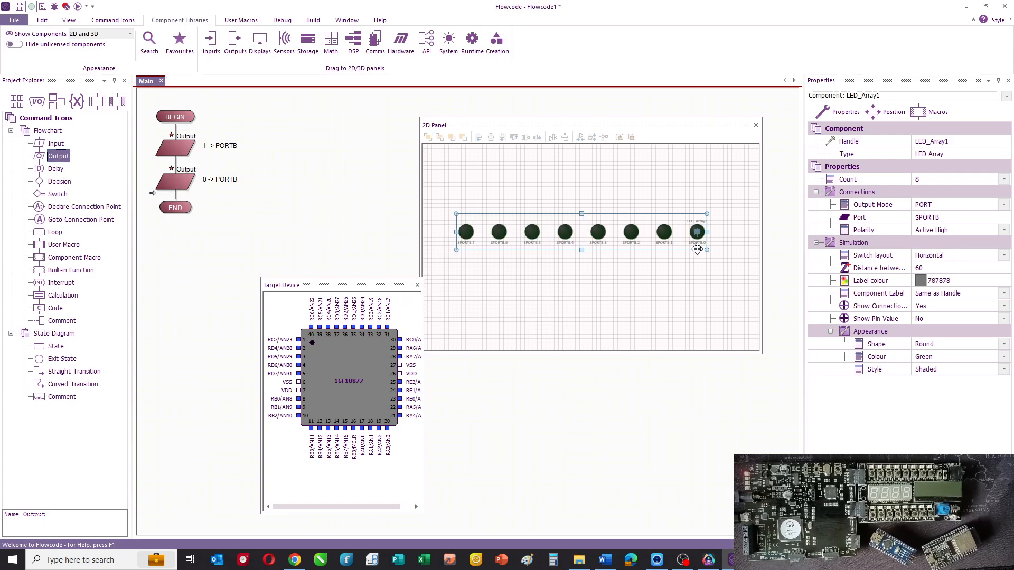
pyautogui.moveTo(702, 259)
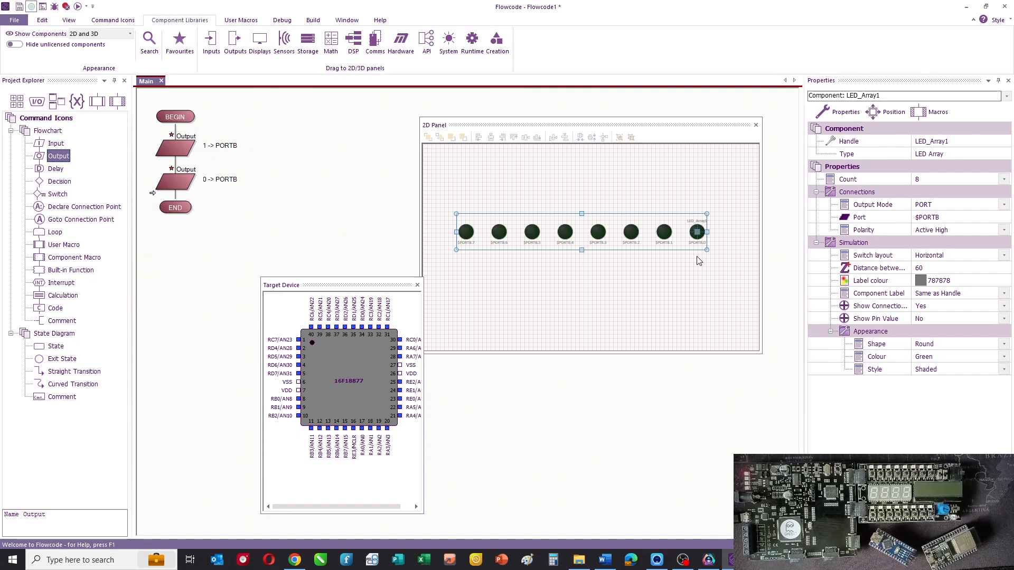
pyautogui.moveTo(676, 300)
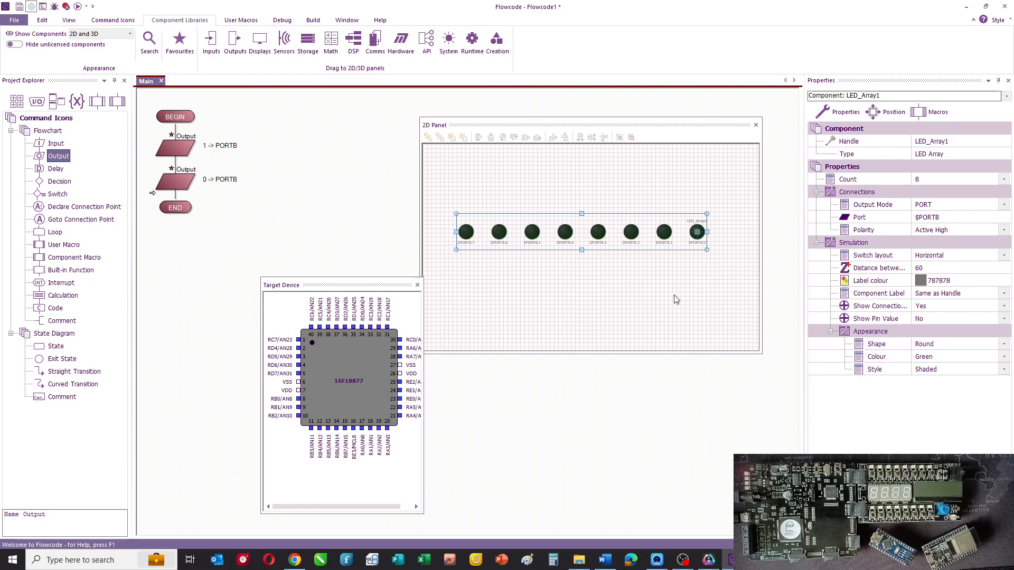
pyautogui.click(281, 19)
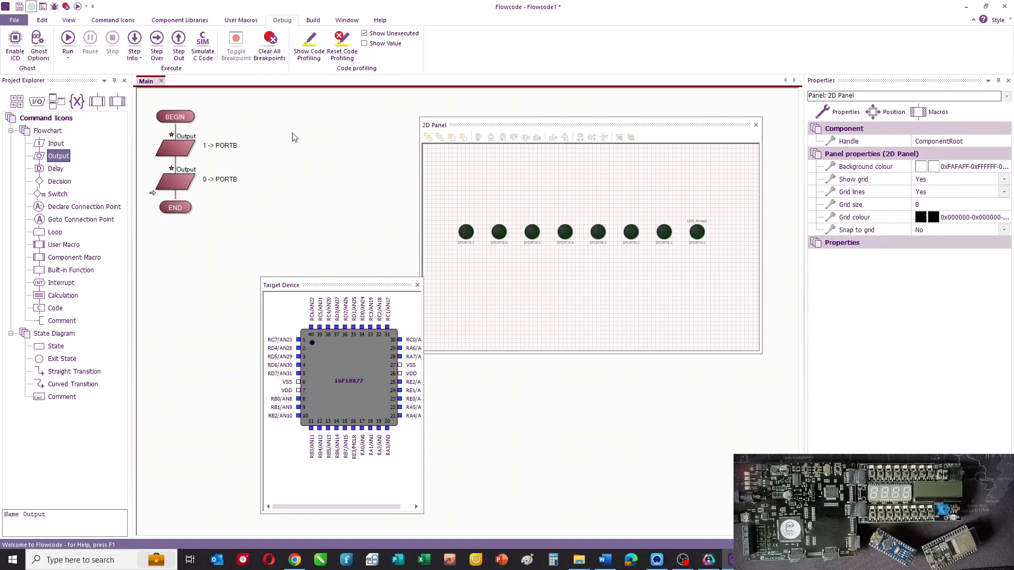
pyautogui.moveTo(191, 192)
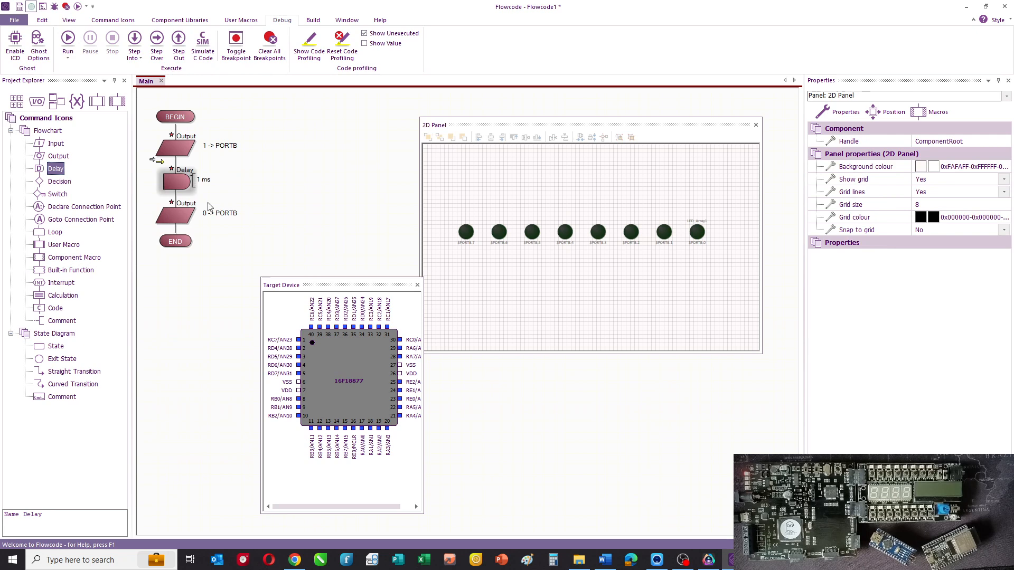
# Set the Delay icons after each output to 1 second.
pyautogui.doubleClick(176, 182)
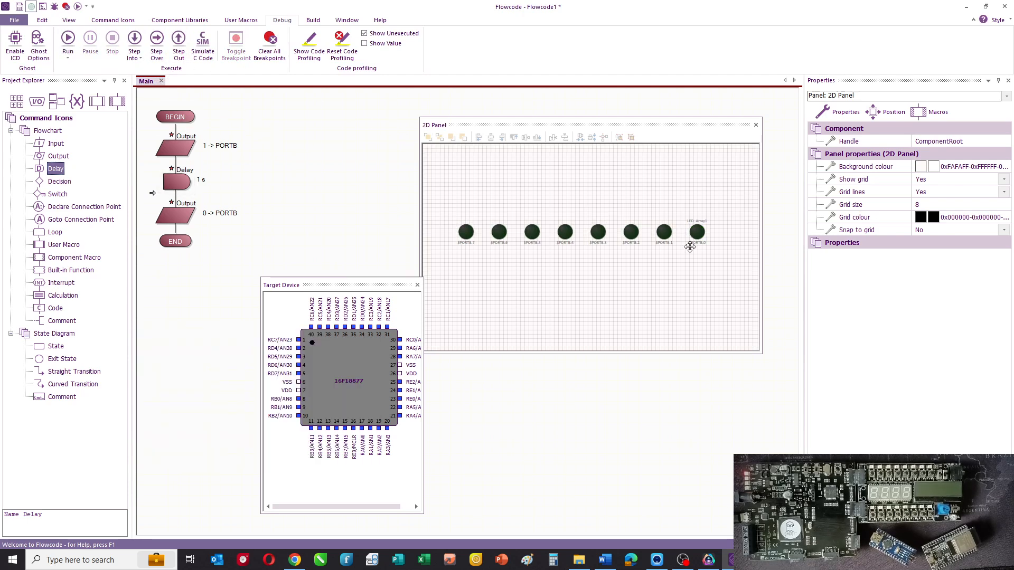
pyautogui.moveTo(700, 244)
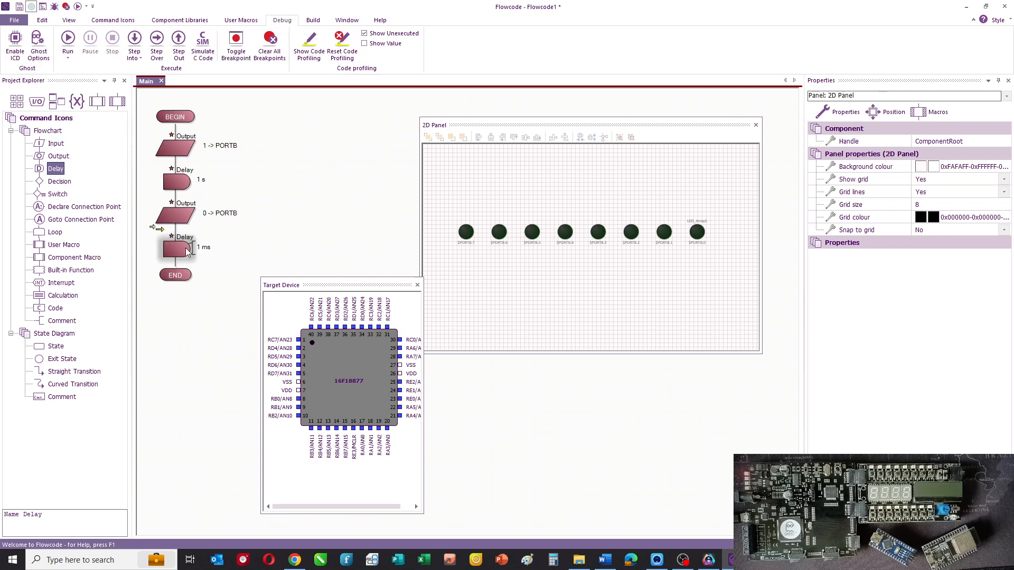
pyautogui.doubleClick(176, 251)
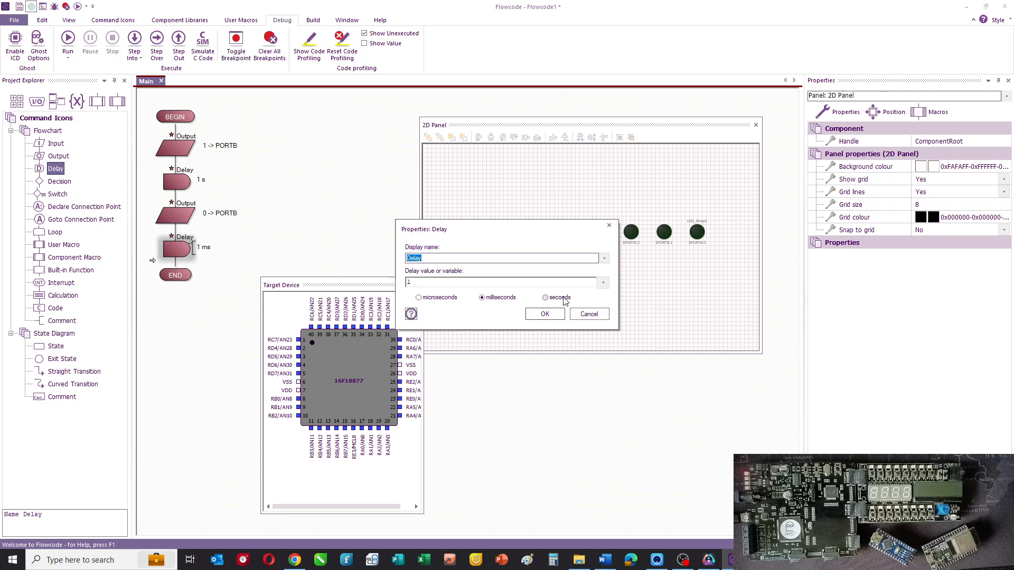
pyautogui.click(545, 297)
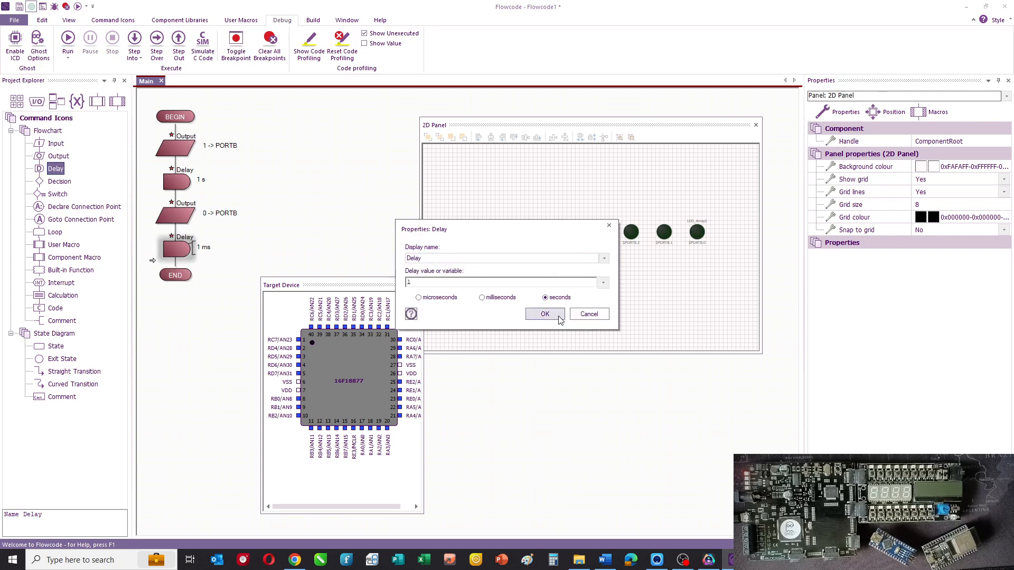
pyautogui.click(544, 313)
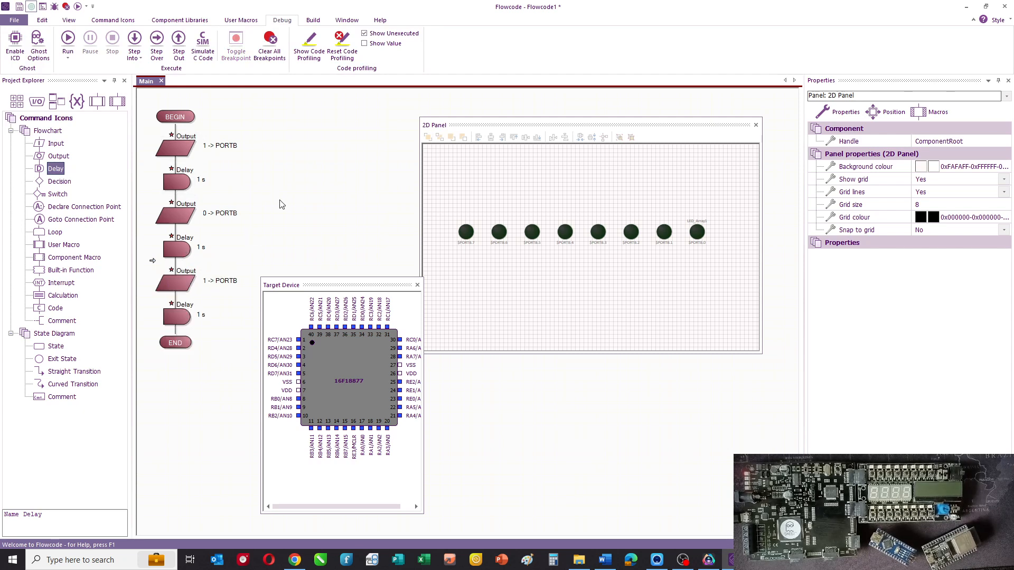
pyautogui.click(67, 39)
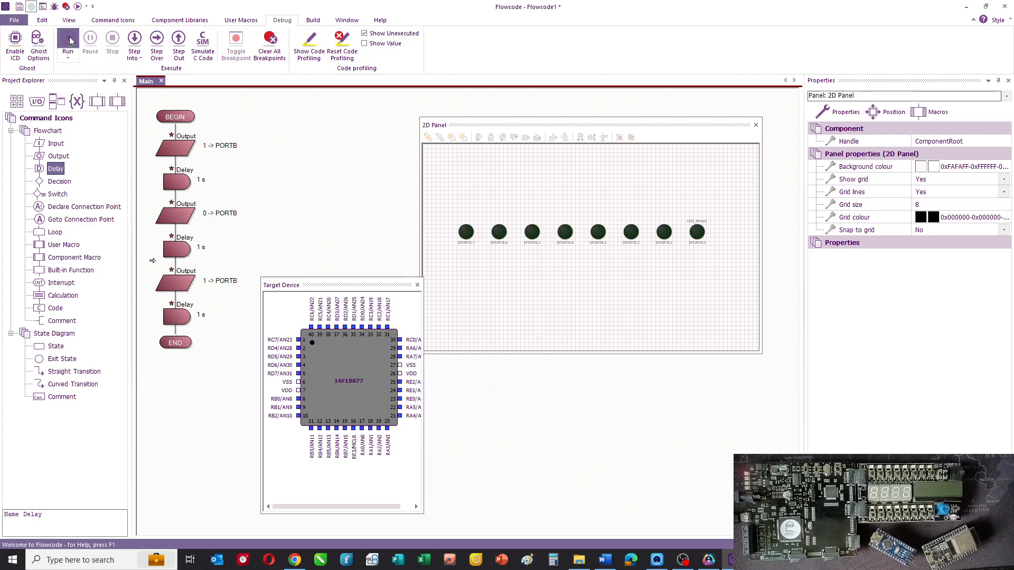
# Run the simulation, stop it, and run it again to light the LED.
pyautogui.click(65, 40)
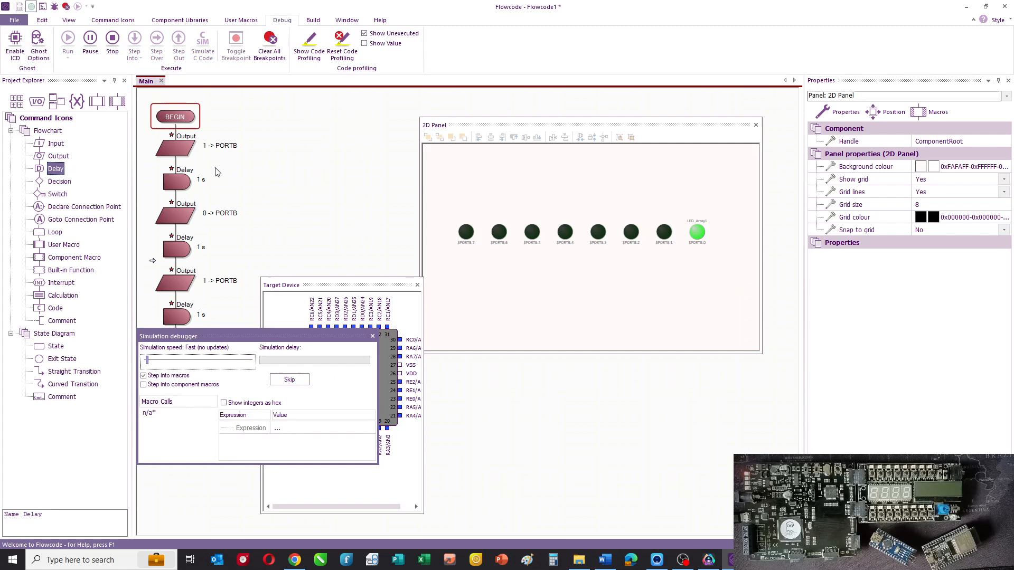
pyautogui.moveTo(292, 177)
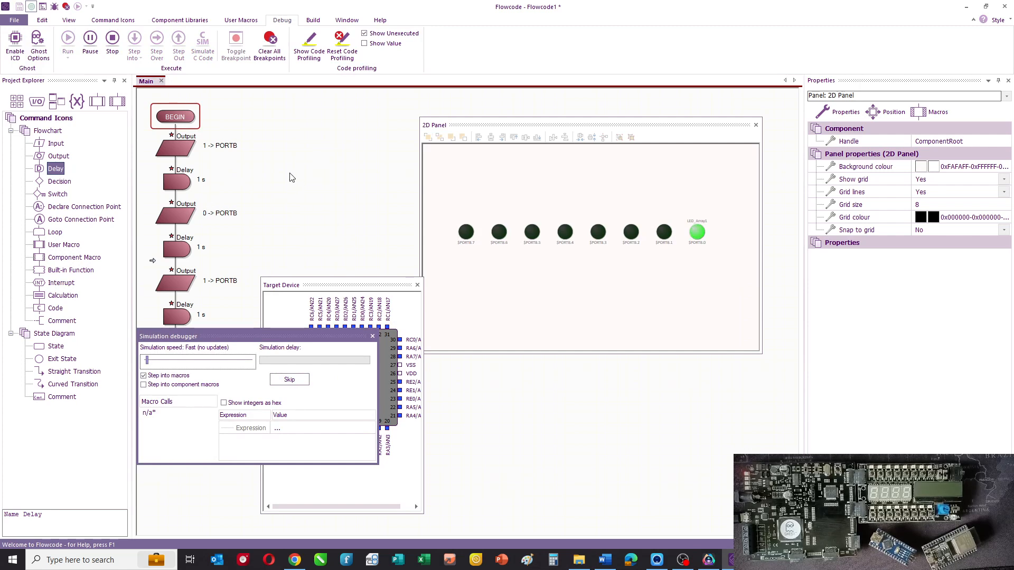
pyautogui.click(67, 40)
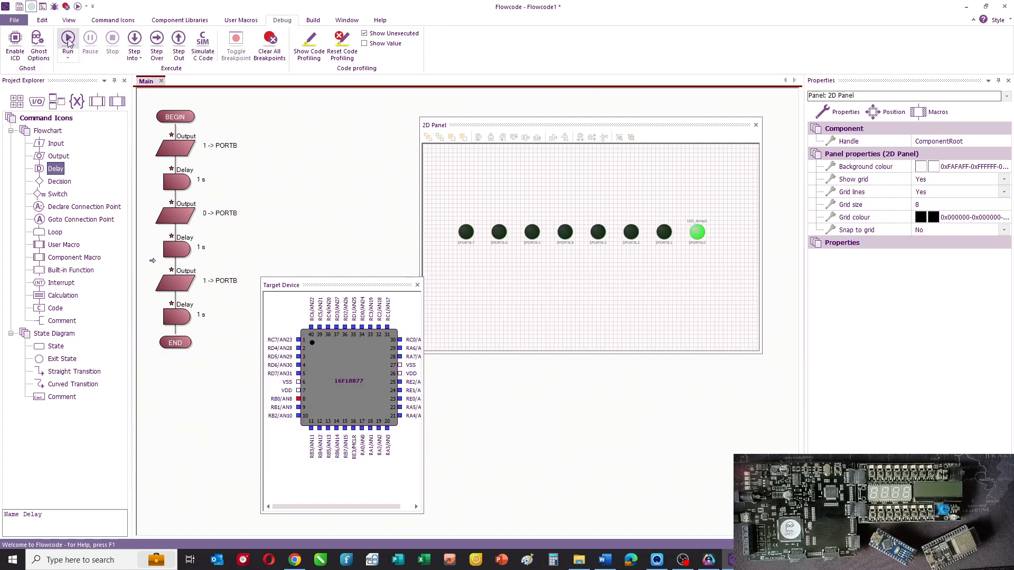
pyautogui.click(68, 38)
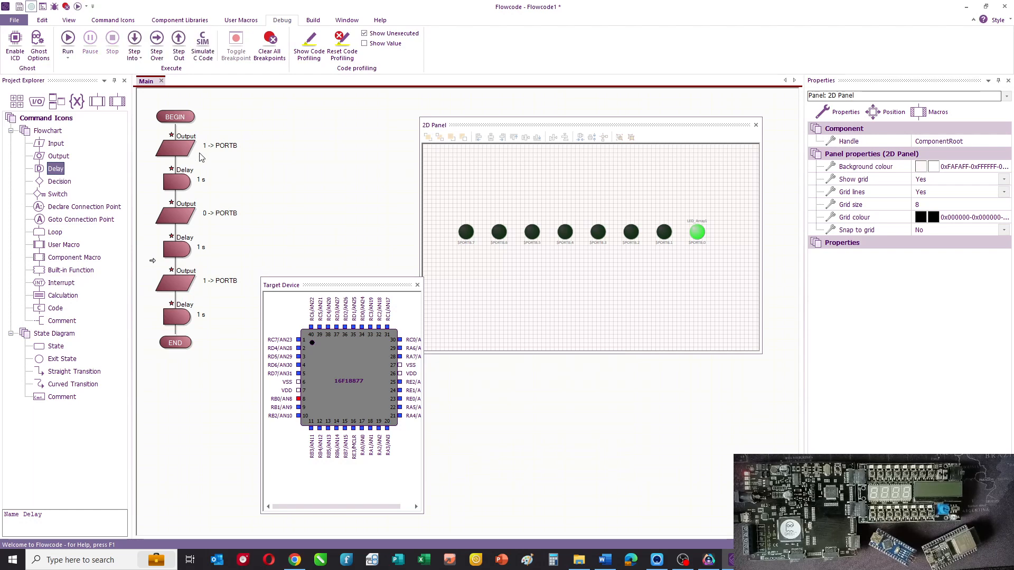
pyautogui.click(67, 38)
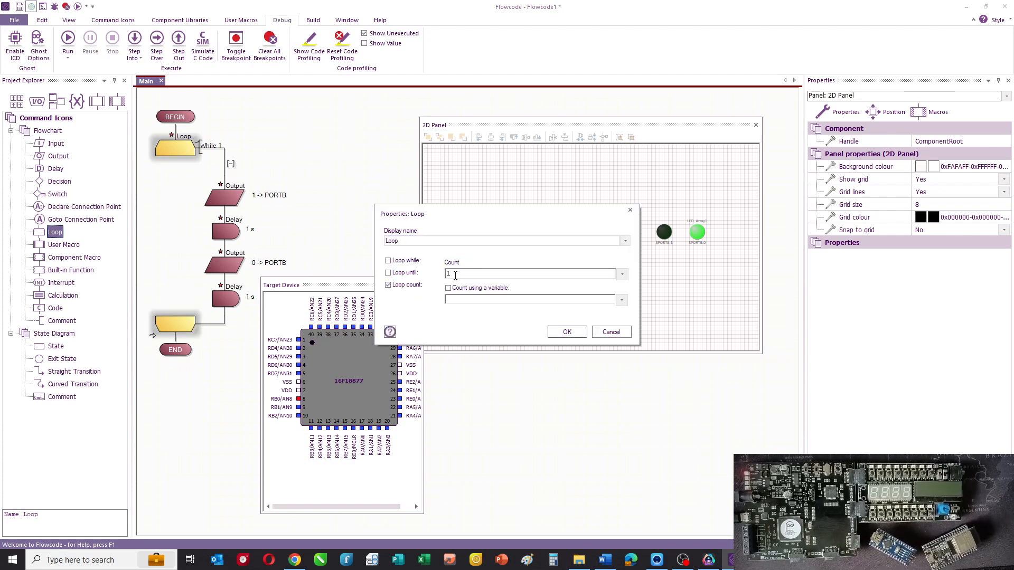
# Set the loop around the outputs and delays to repeat 5 times.
pyautogui.write('5')
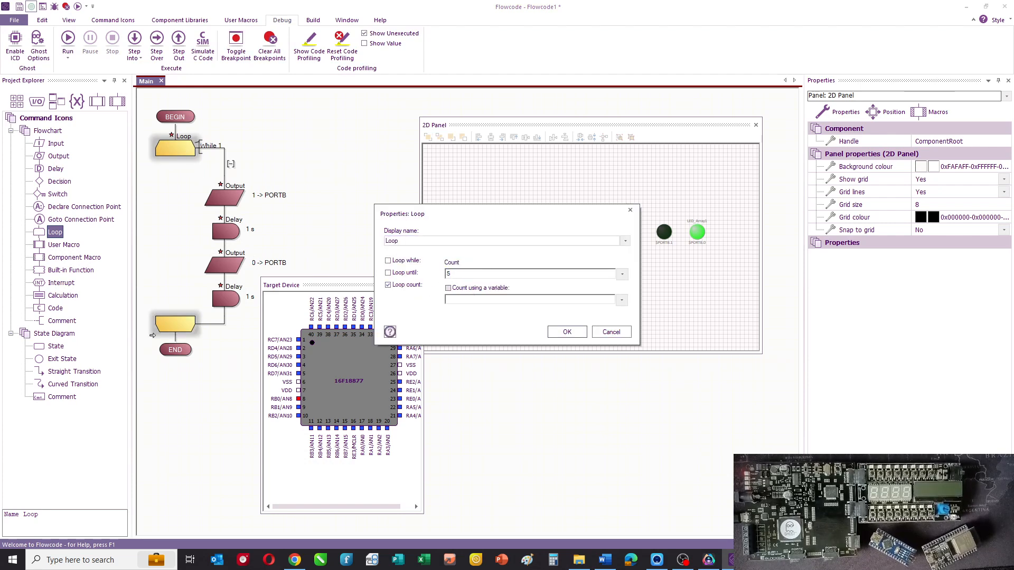
pyautogui.click(568, 332)
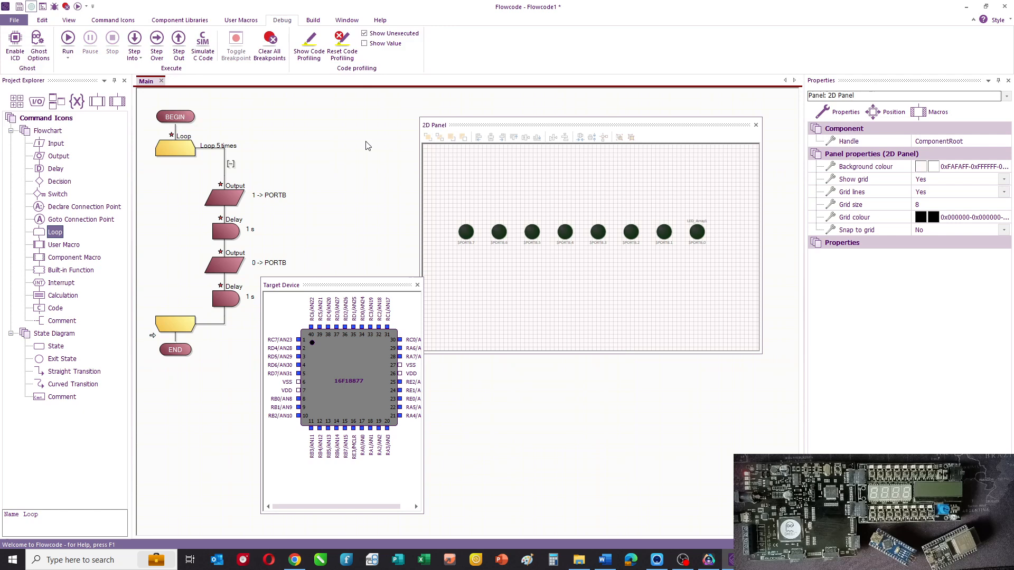
pyautogui.moveTo(319, 156)
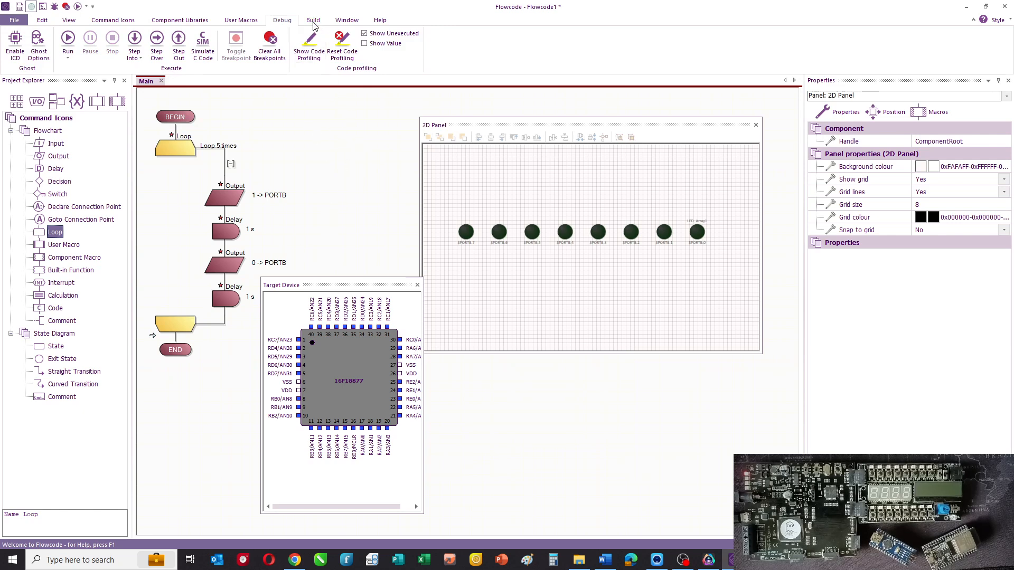
# Accept saving before compiling and name the project 'flashe'.
pyautogui.click(313, 19)
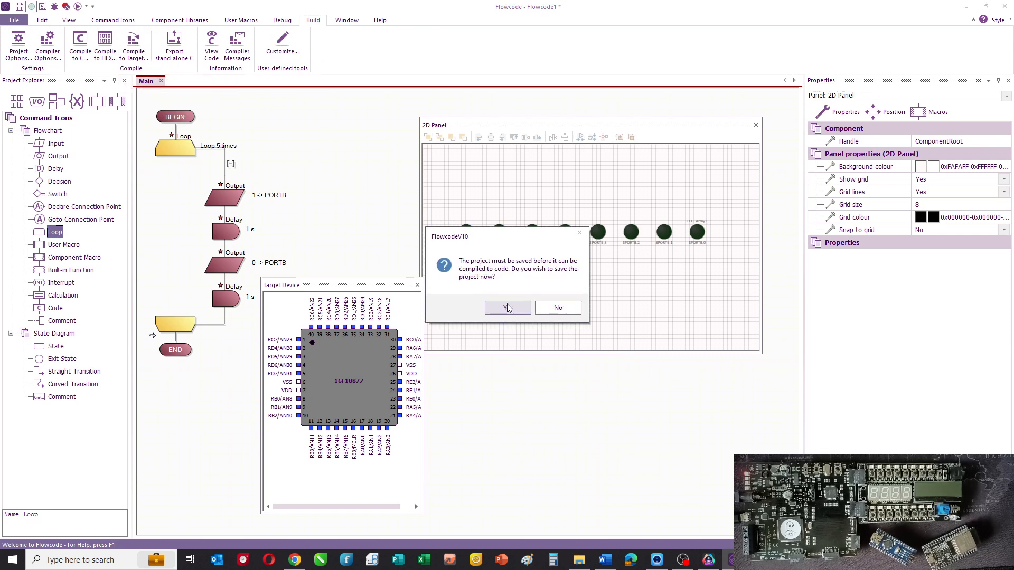
pyautogui.click(508, 308)
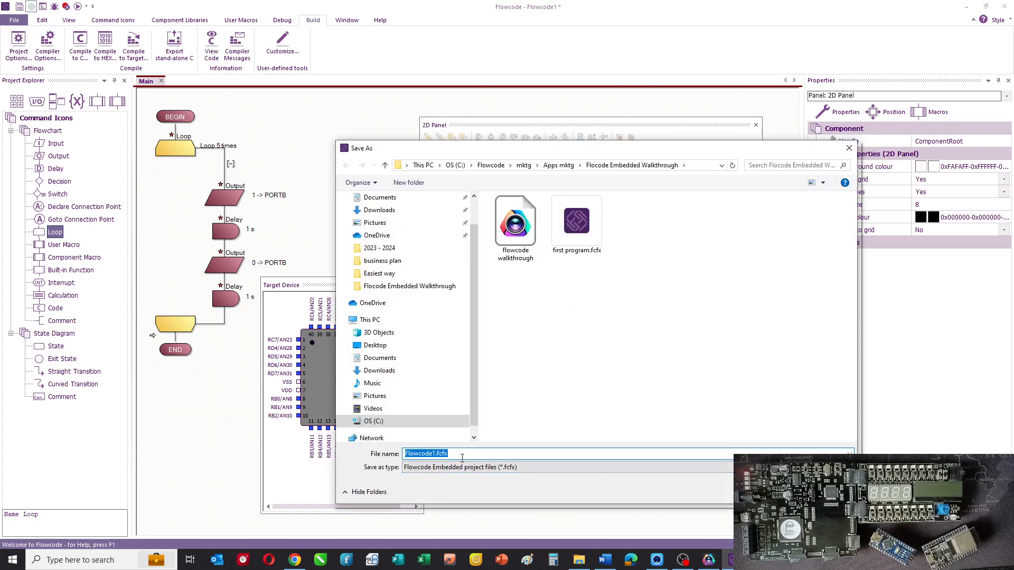
pyautogui.write('flashe')
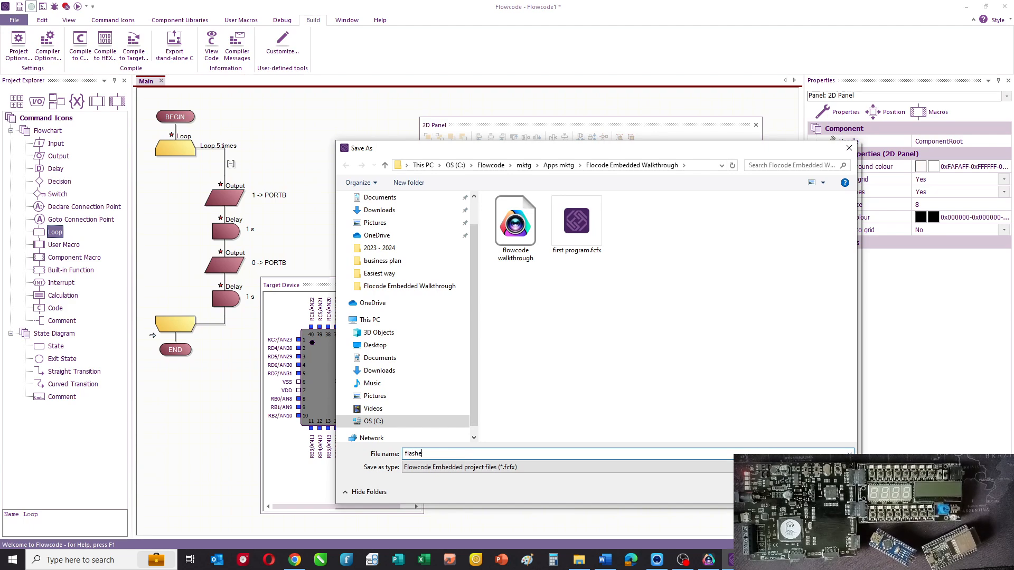